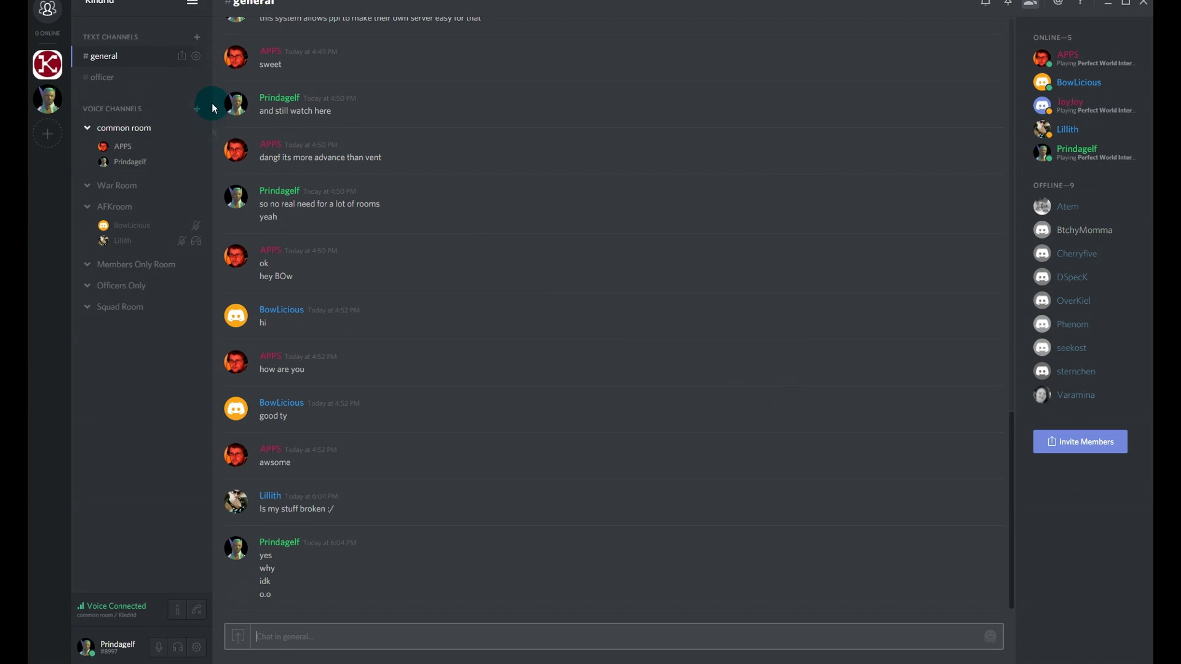
Step: Open Discord's User Settings from the gear icon by your username
{"action": "left_click", "coordinate": [196, 647]}
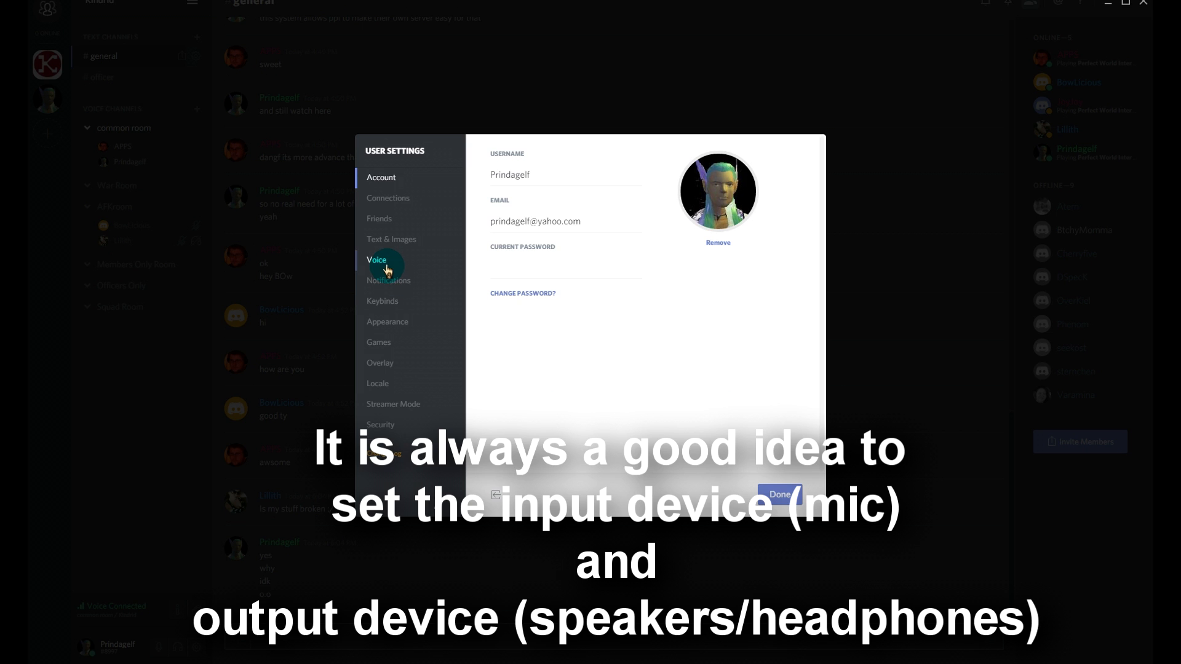
Step: Show the Voice settings with input/output devices, volumes and Push to Talk bound to CTRL
{"action": "left_click", "coordinate": [377, 260]}
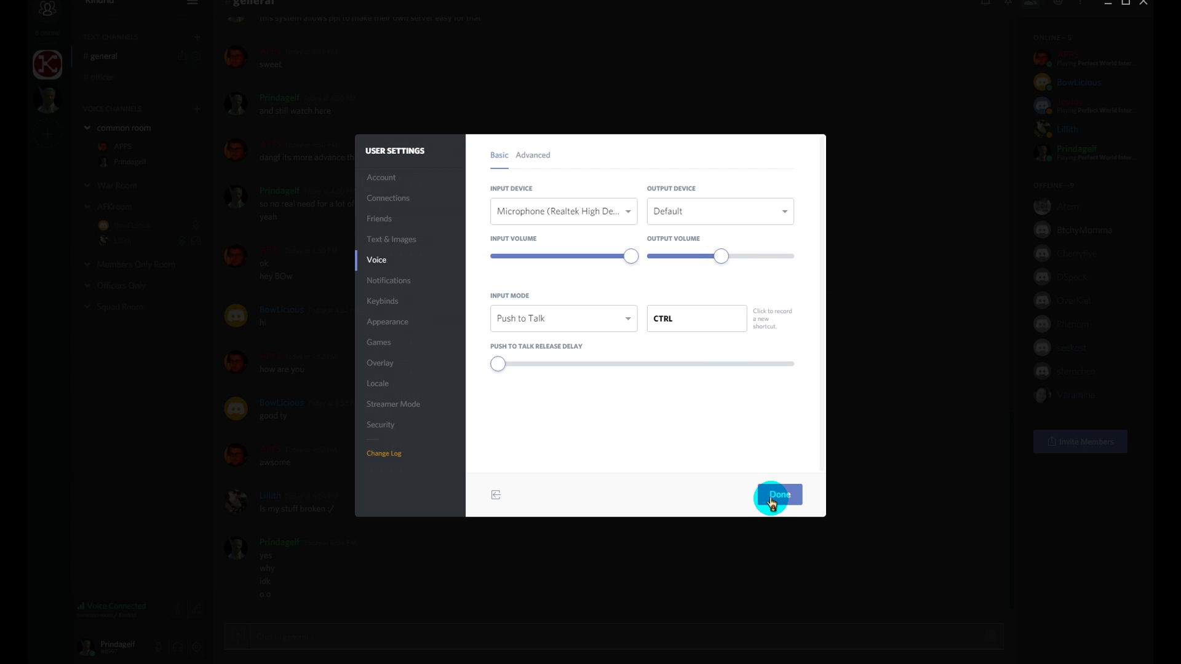
Step: Close settings with Done and open member APPS's profile card from the online list
{"action": "left_click", "coordinate": [778, 495]}
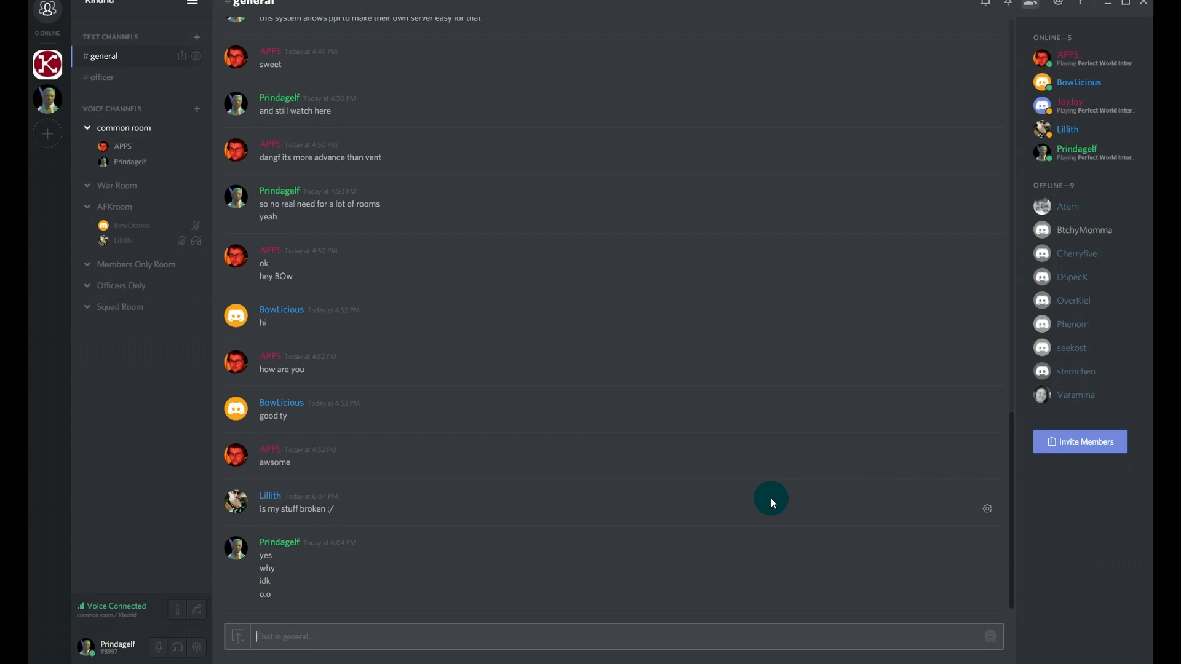
{"action": "mouse_move", "coordinate": [1022, 106]}
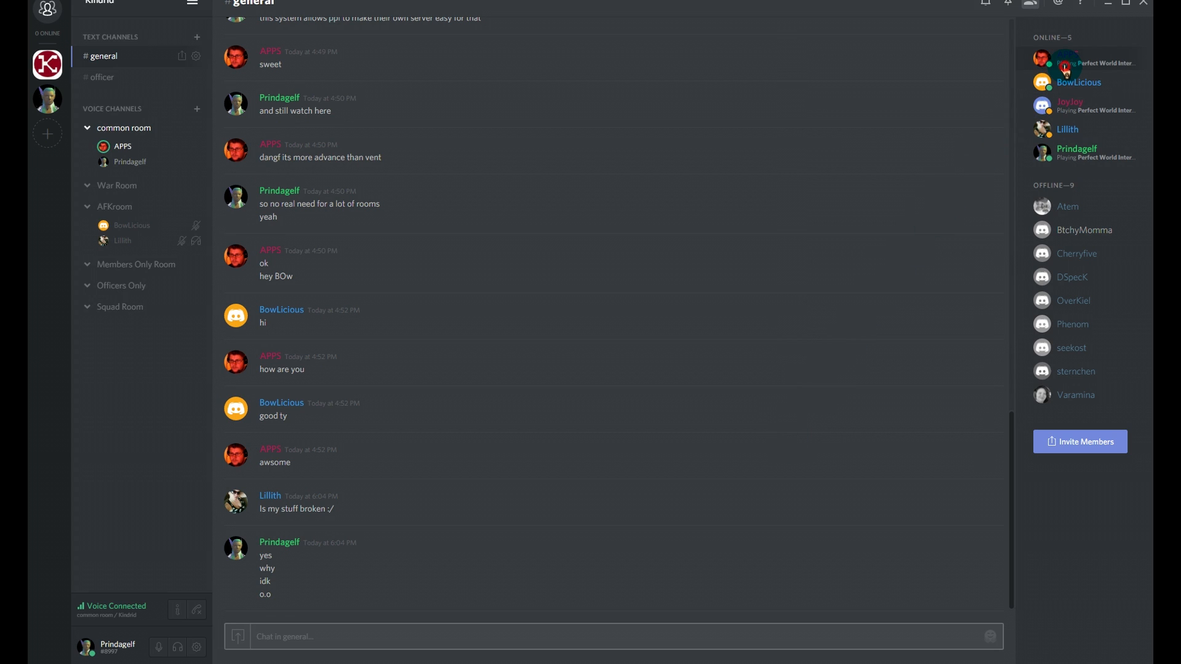
{"action": "left_click", "coordinate": [1065, 63]}
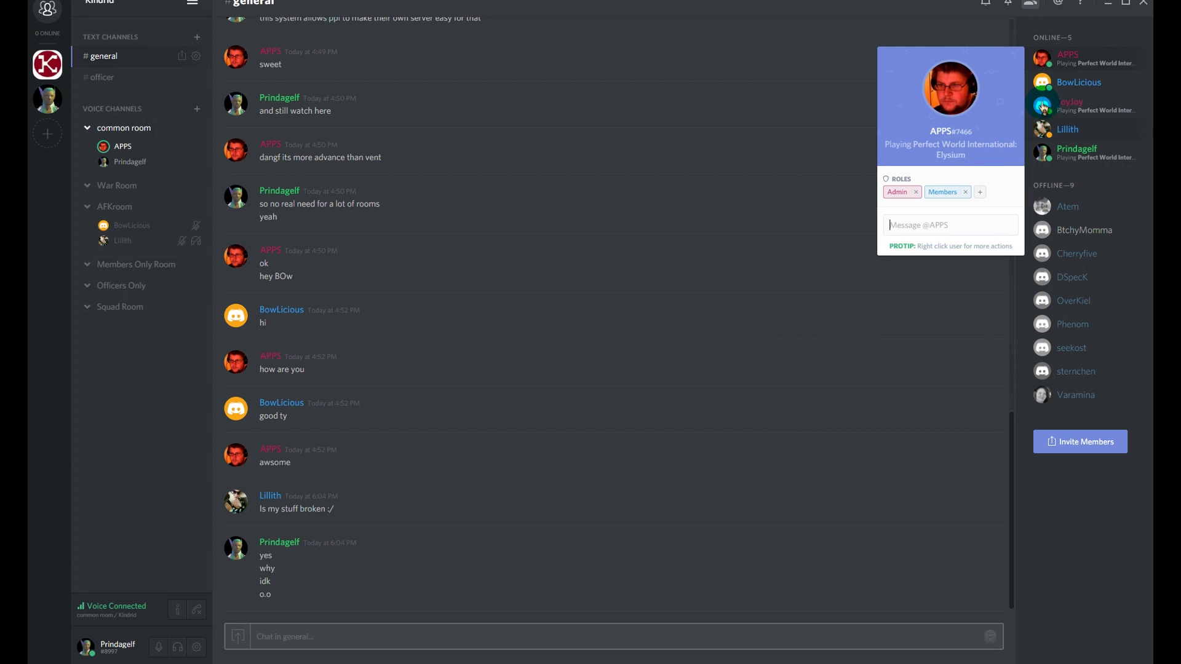
Step: Adjust APPS's User Volume slider from their right-click member menu
{"action": "right_click", "coordinate": [1067, 54]}
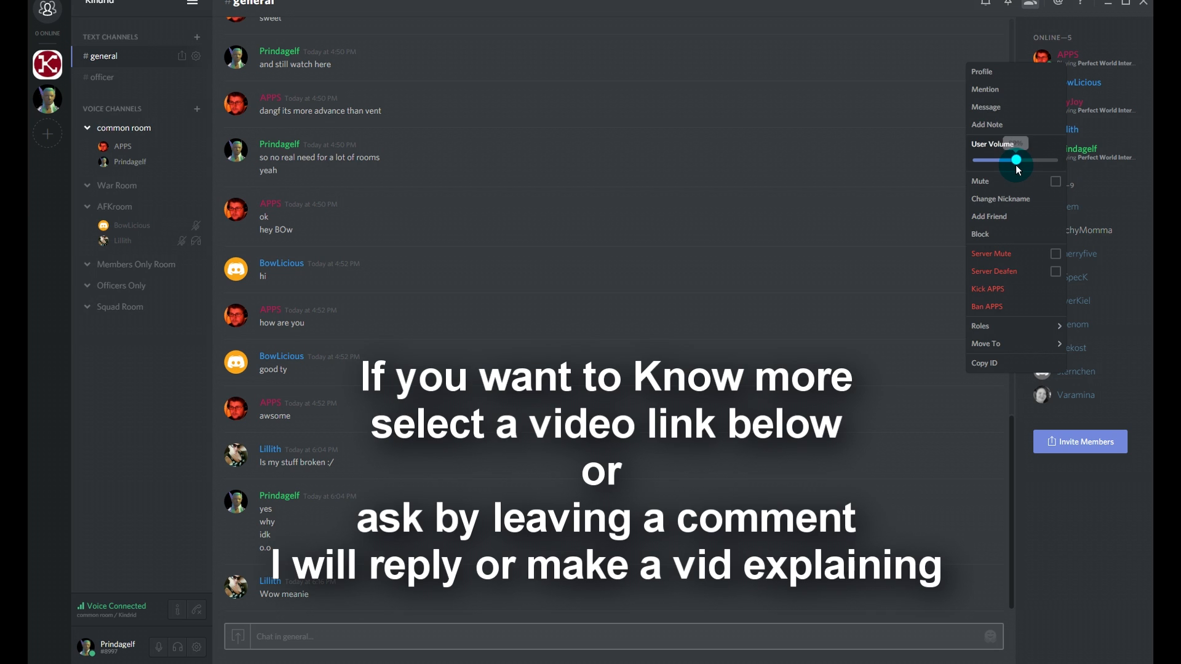
{"action": "mouse_move", "coordinate": [1128, 79]}
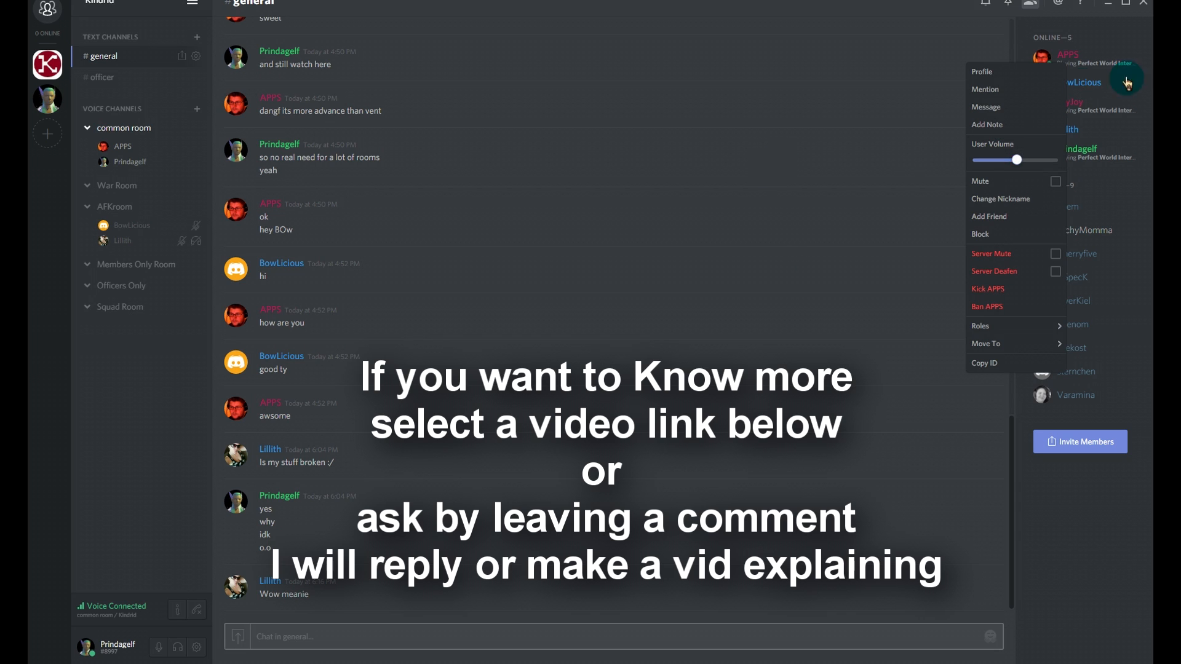
{"action": "mouse_move", "coordinate": [846, 346]}
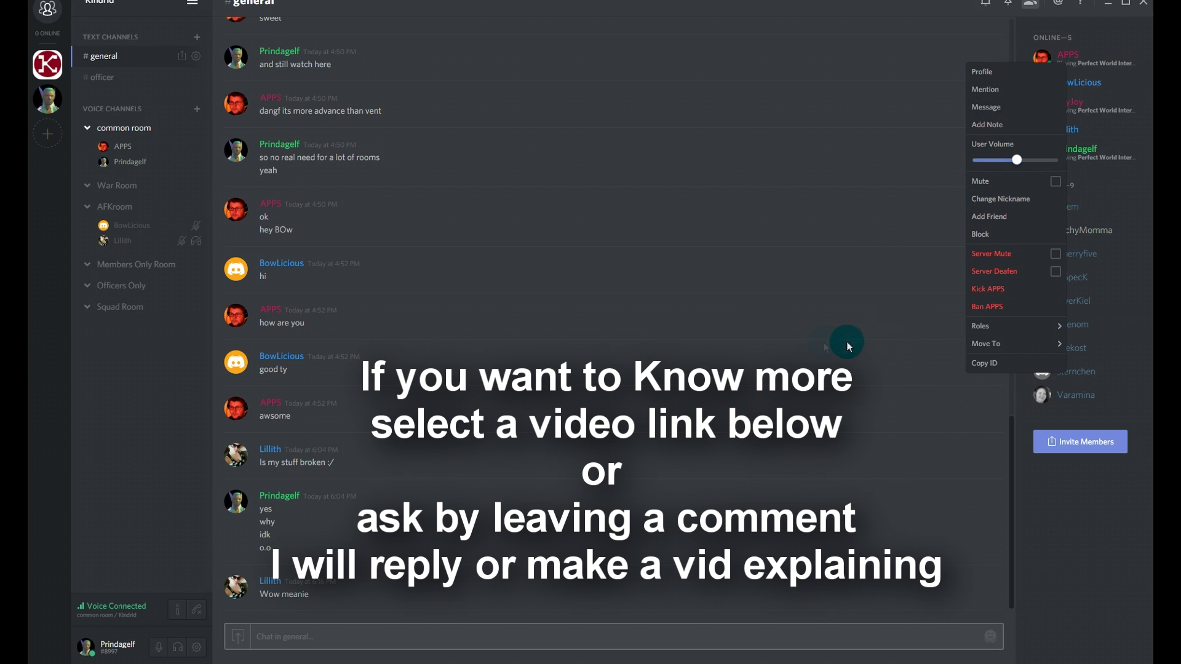